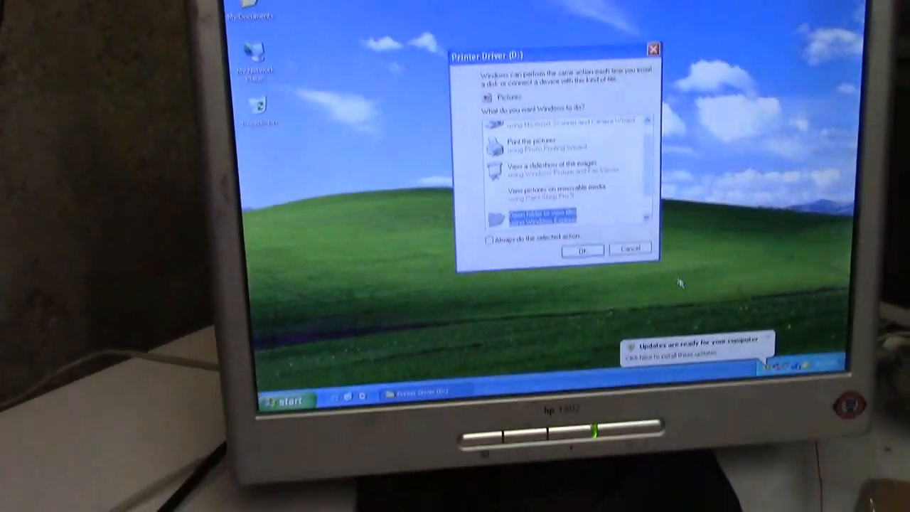
# - Open the Printer Driver (D:) disc from AutoPlay to view its files
pyautogui.click(628, 250)
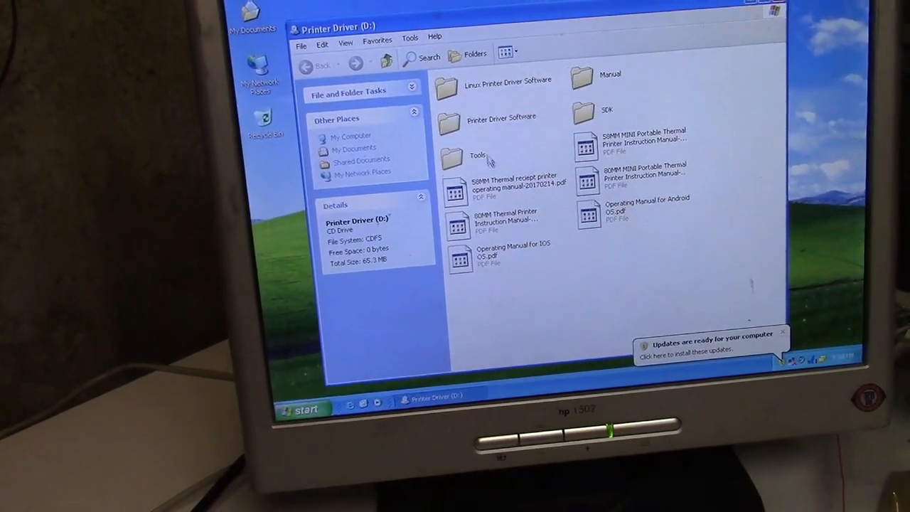
pyautogui.doubleClick(456, 157)
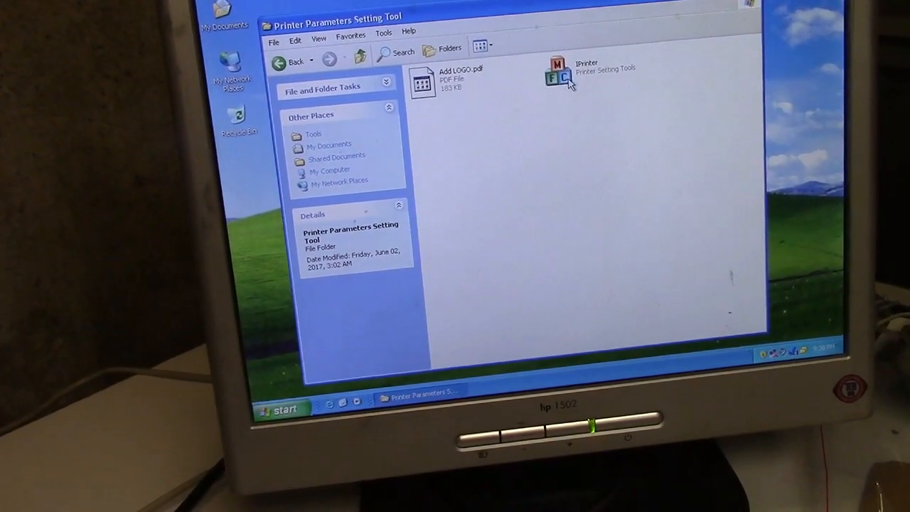
pyautogui.doubleClick(560, 77)
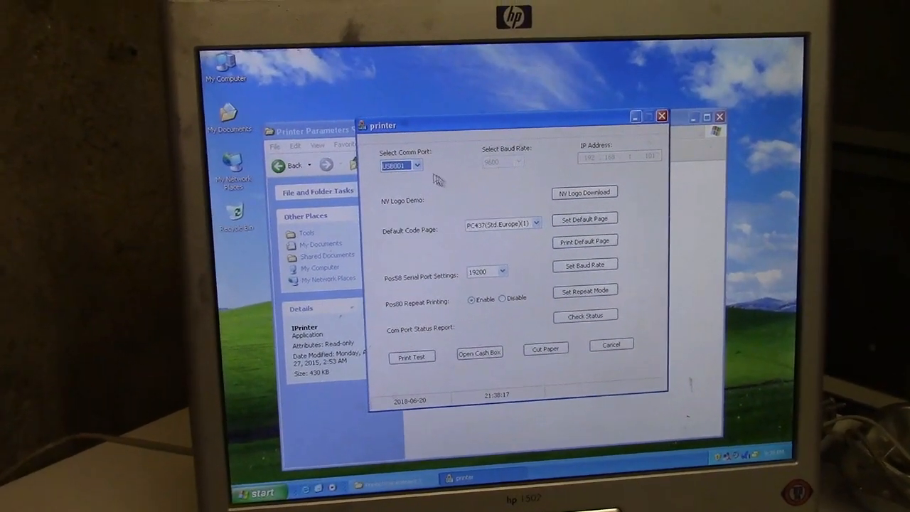
pyautogui.click(416, 165)
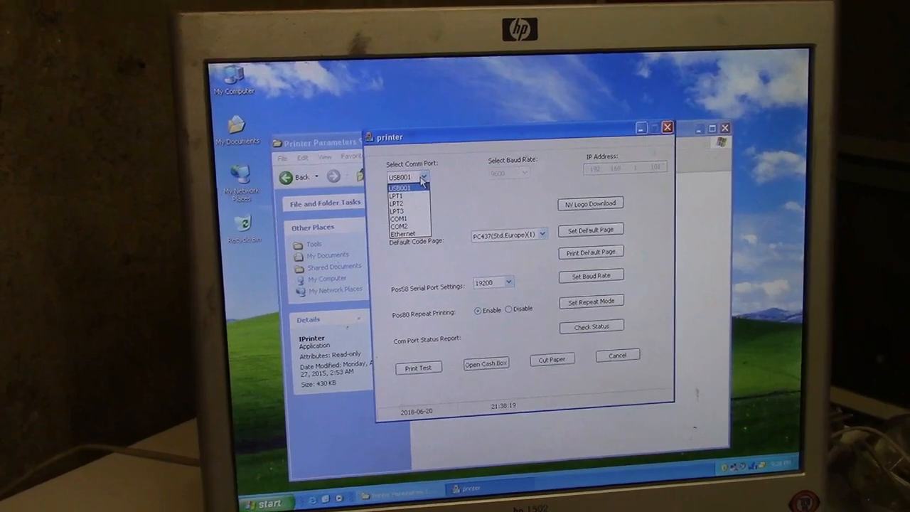
pyautogui.click(401, 176)
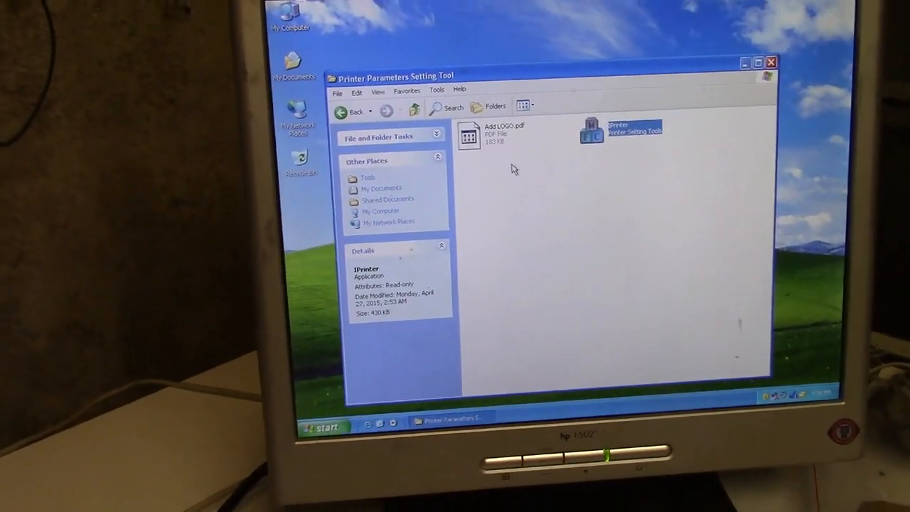
pyautogui.click(353, 111)
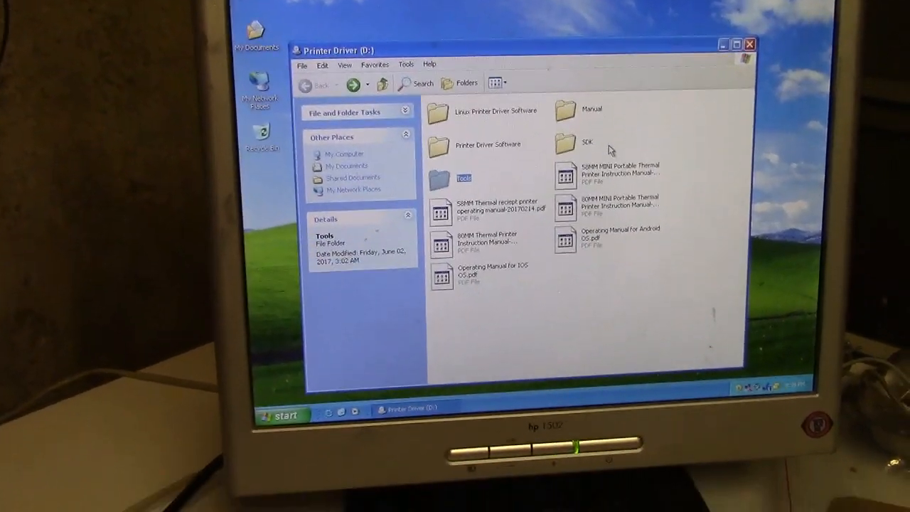
# - Launch POS Printer Driver Setup from the Printer Driver Software folder
pyautogui.doubleClick(488, 145)
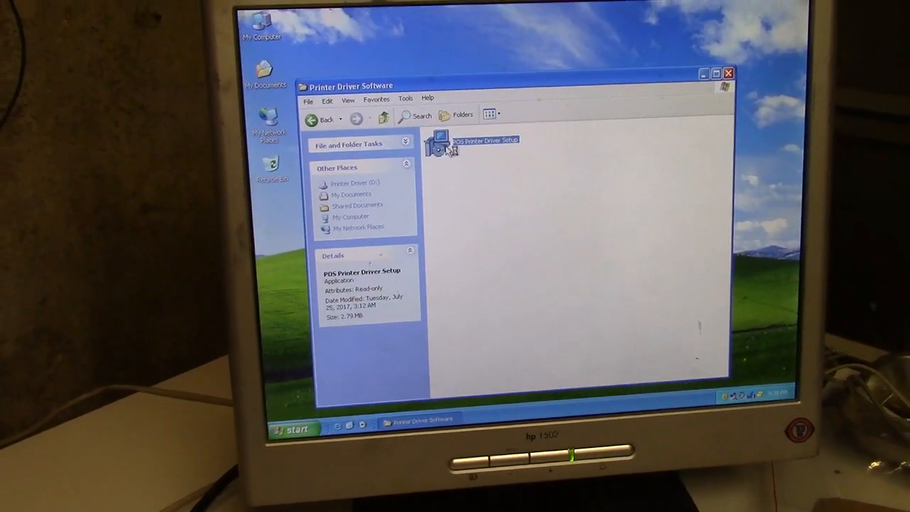
pyautogui.doubleClick(438, 145)
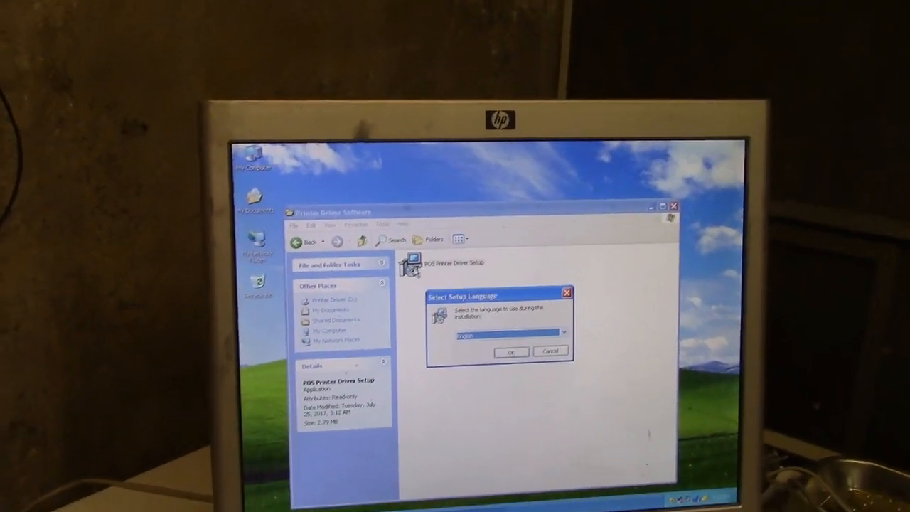
# - Run the setup wizard with the default language and installation folder and install the driver
pyautogui.click(511, 352)
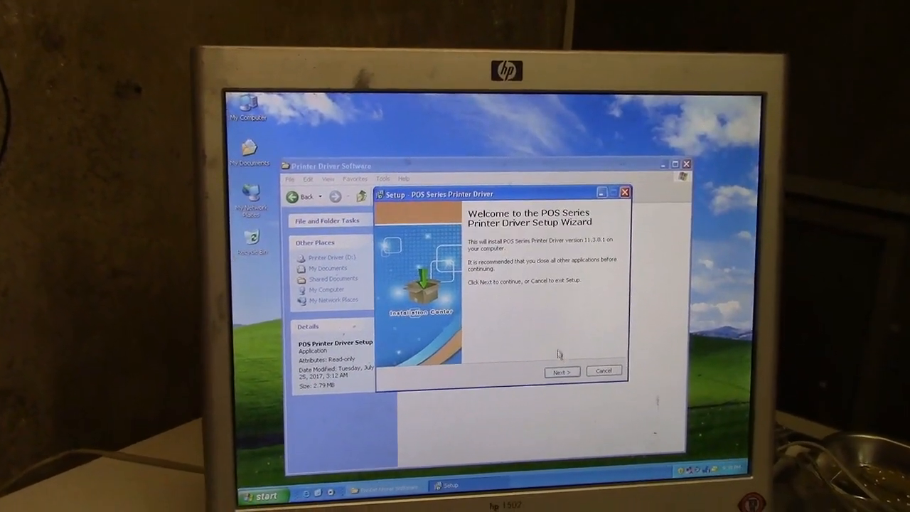
pyautogui.click(562, 370)
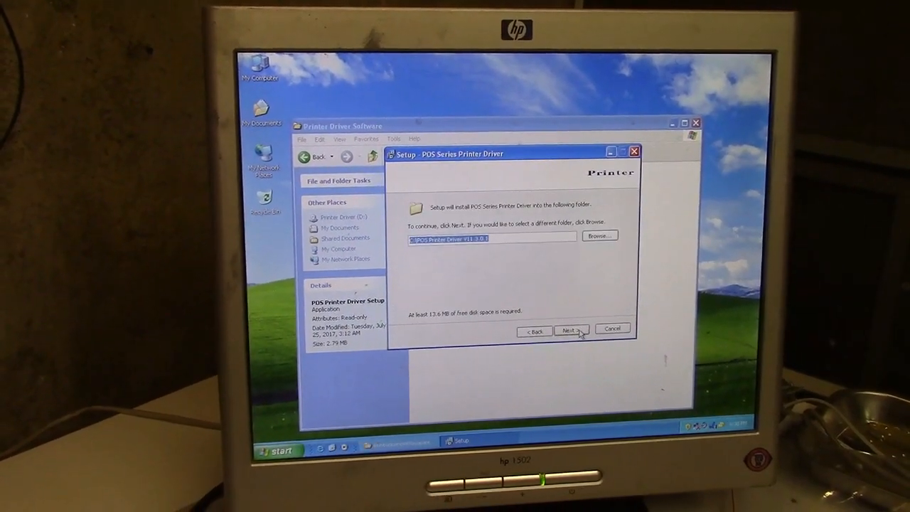
pyautogui.click(570, 330)
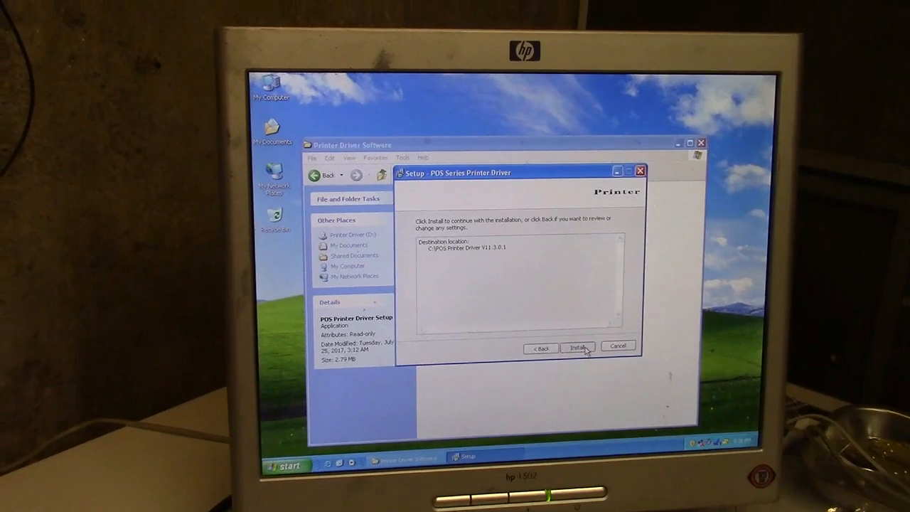
pyautogui.click(577, 347)
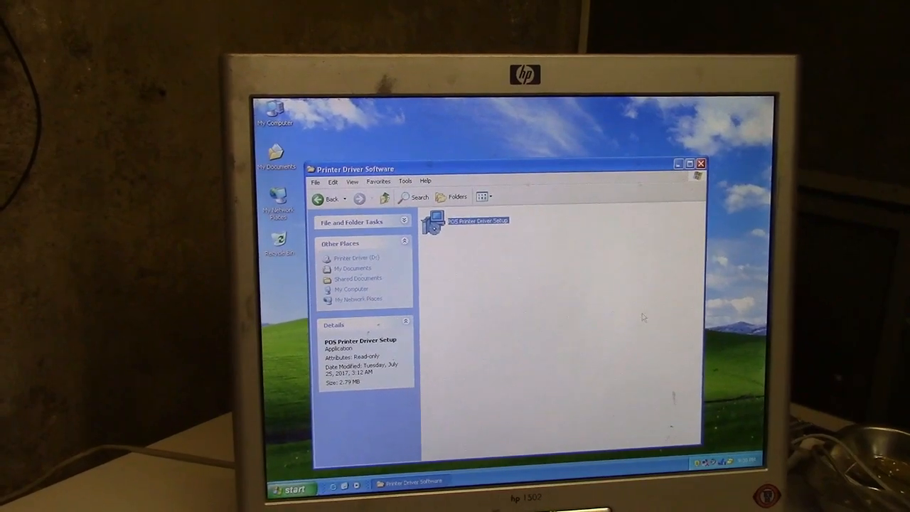
# - In Driver setup and config, choose POS-58 Series Printer on USB001 and begin setup past the unverified-driver warning
pyautogui.doubleClick(466, 221)
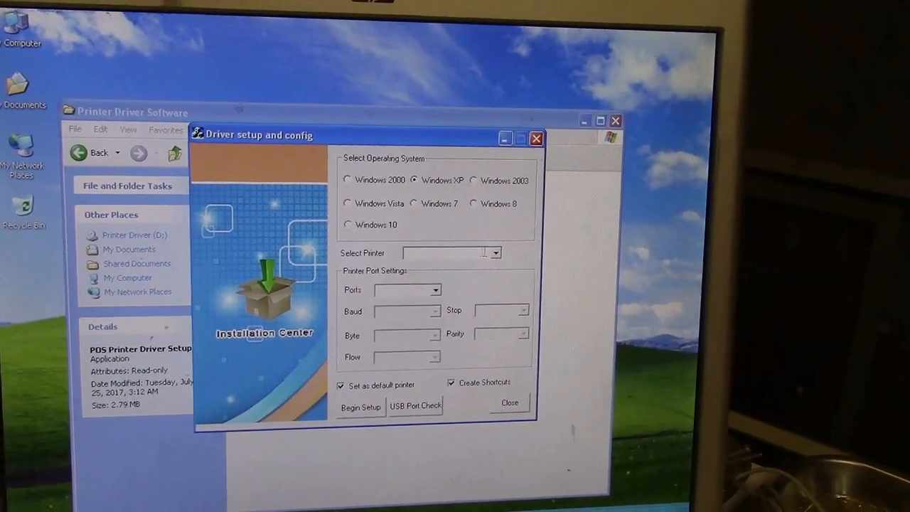
pyautogui.click(495, 253)
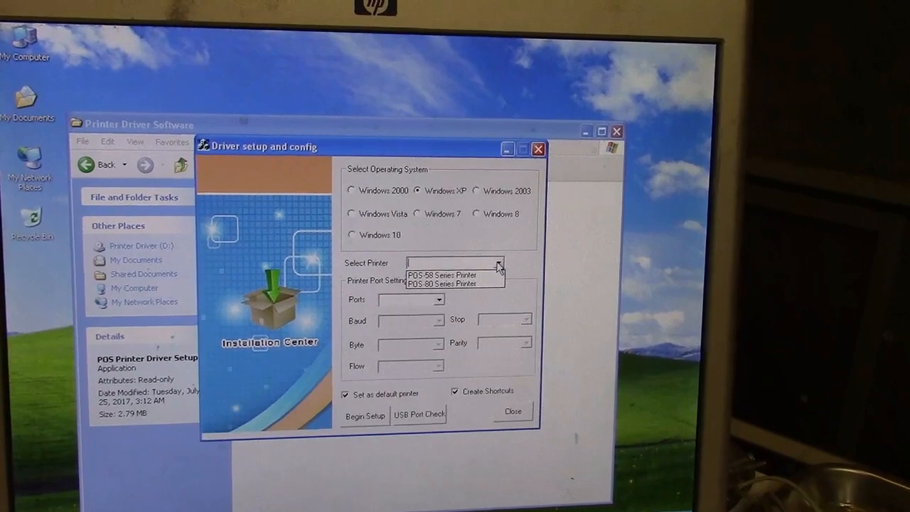
pyautogui.click(441, 276)
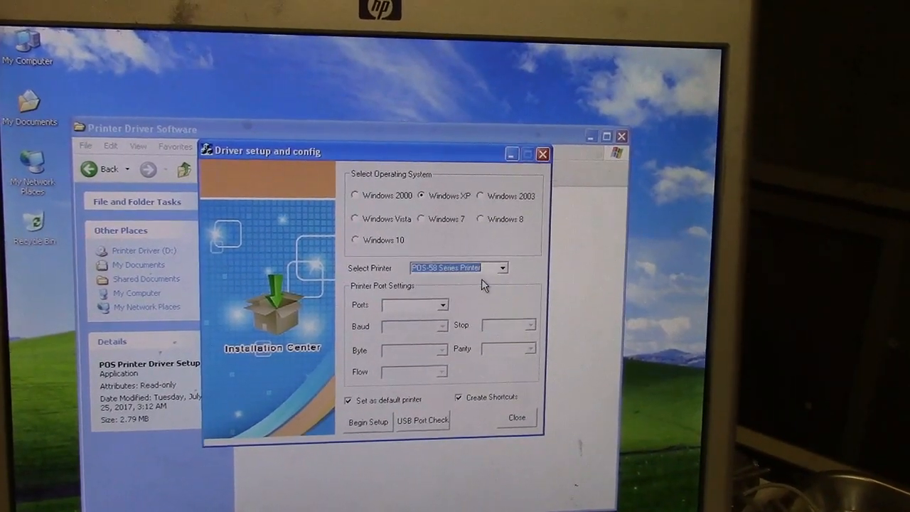
pyautogui.click(442, 305)
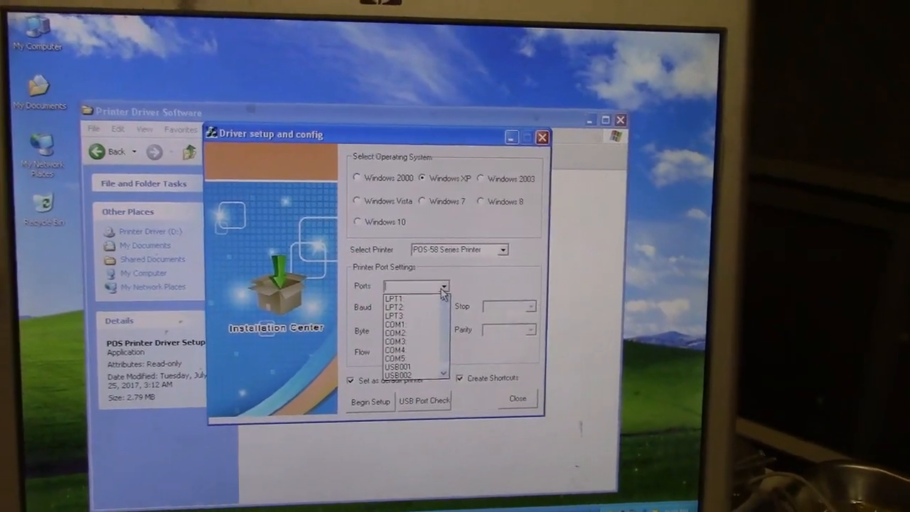
pyautogui.click(403, 367)
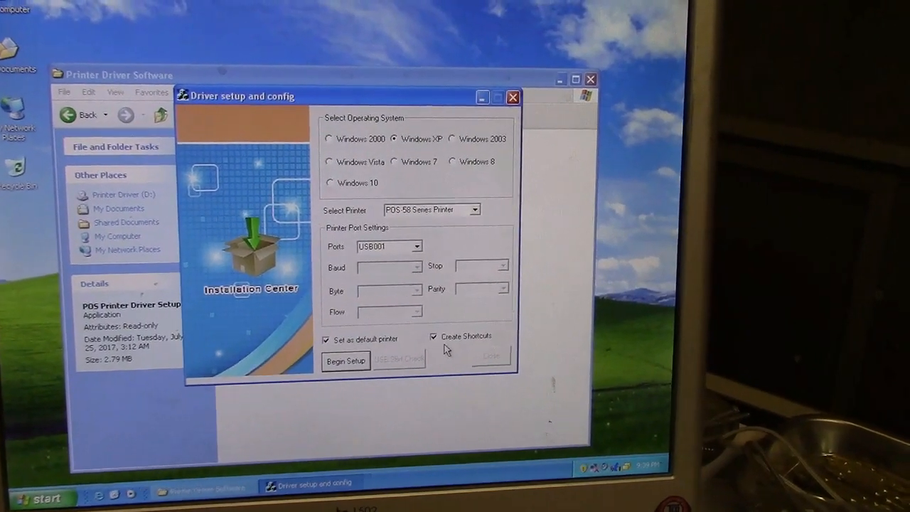
pyautogui.click(344, 362)
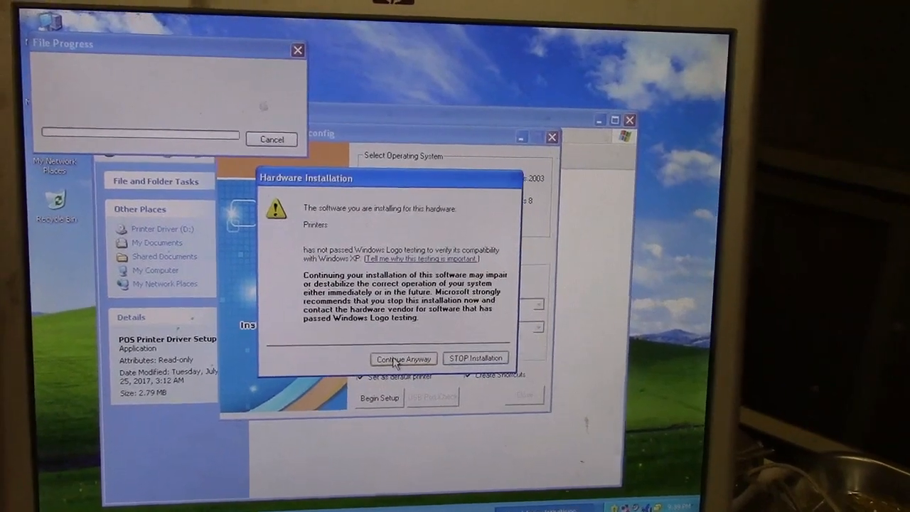
pyautogui.click(404, 358)
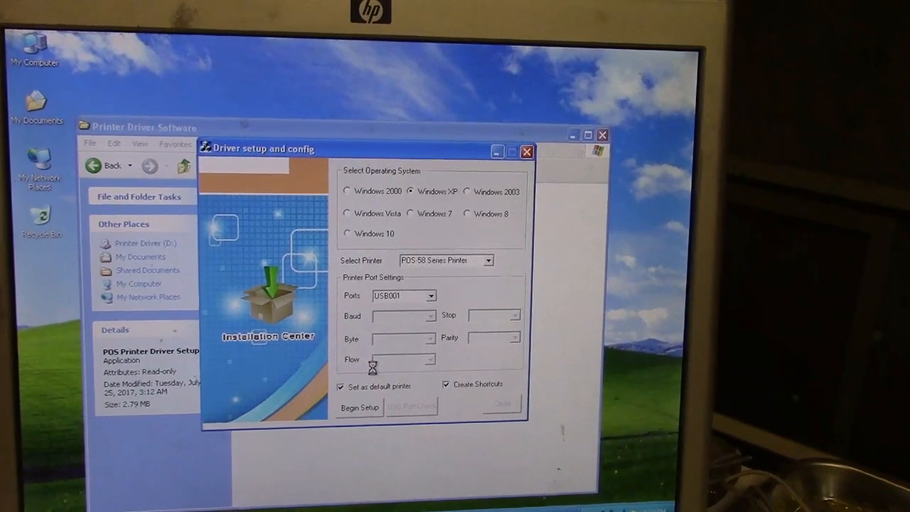
pyautogui.click(359, 407)
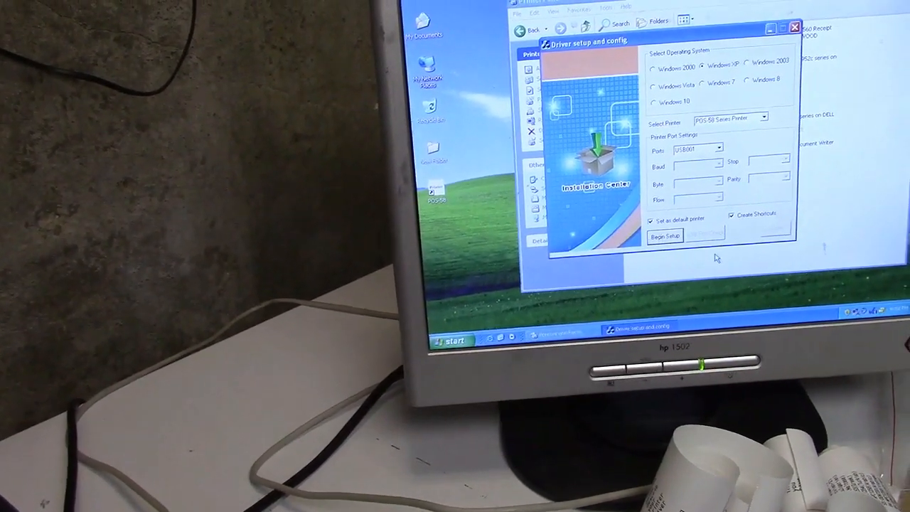
# - Begin the driver installation and continue despite the Hardware Installation warning
pyautogui.click(665, 237)
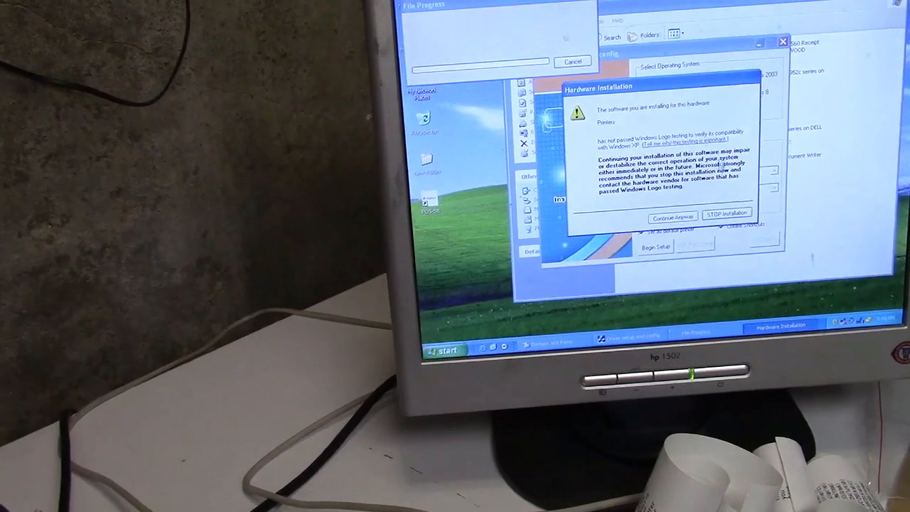
pyautogui.click(671, 216)
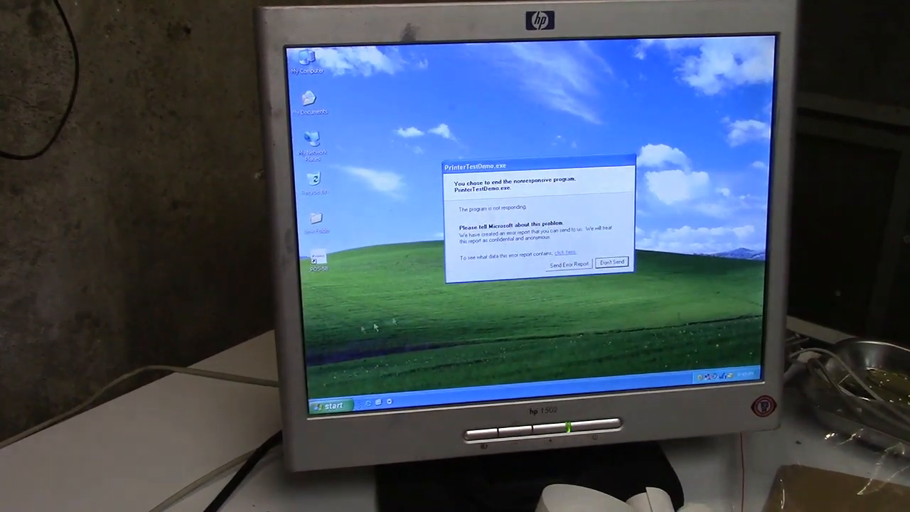
# - Dismiss the PrinterTestDemo.exe error report without sending and return to the printer software folder
pyautogui.click(612, 262)
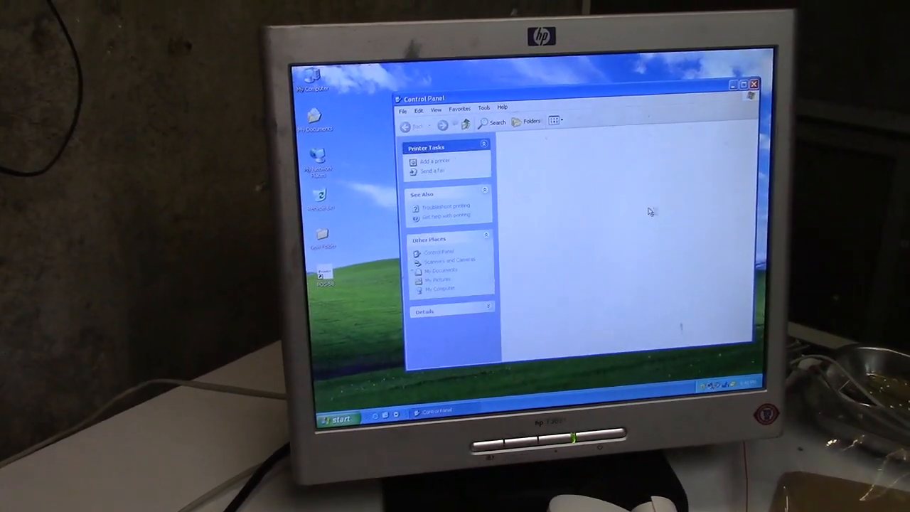
pyautogui.rightClick(613, 265)
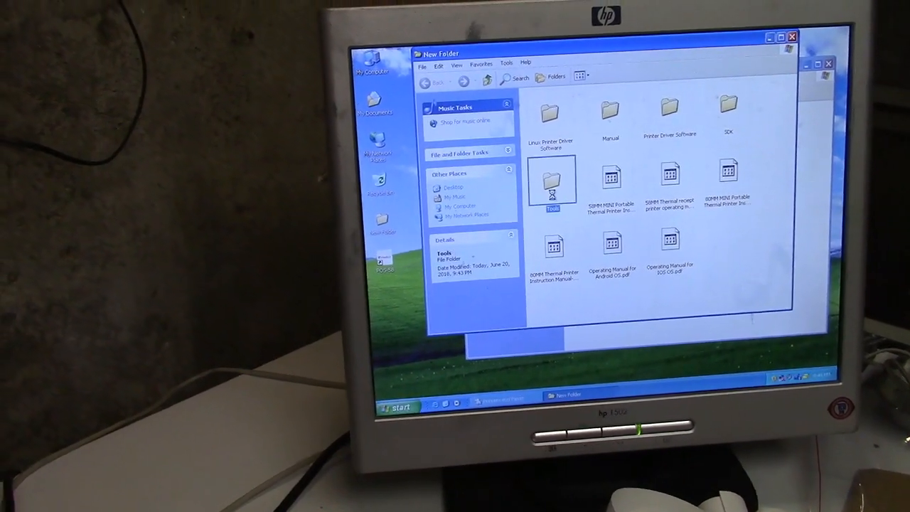
# - Launch the Printer Parameters Setting Tool application from the Tools folder
pyautogui.doubleClick(554, 182)
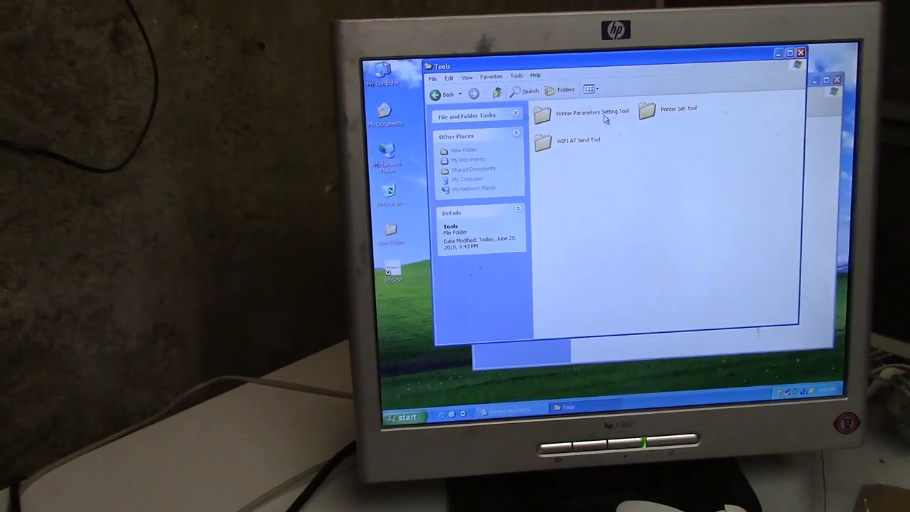
pyautogui.doubleClick(590, 114)
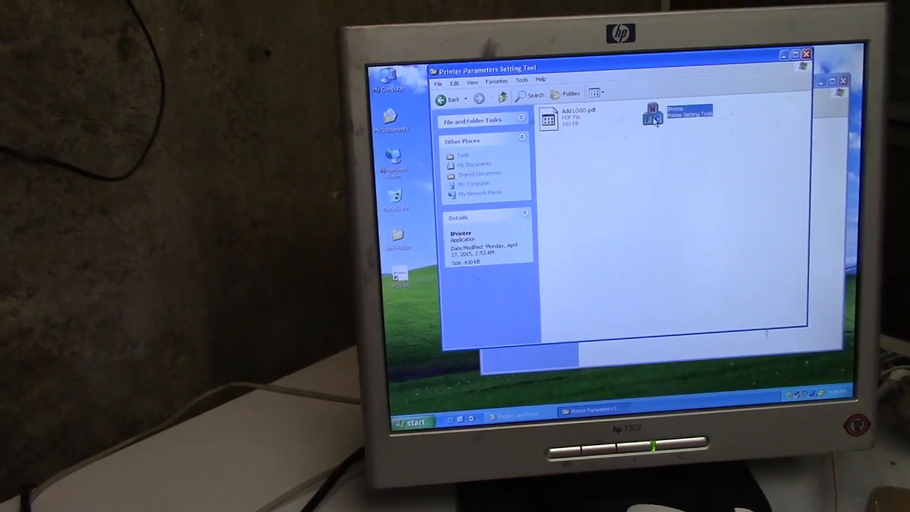
pyautogui.doubleClick(651, 116)
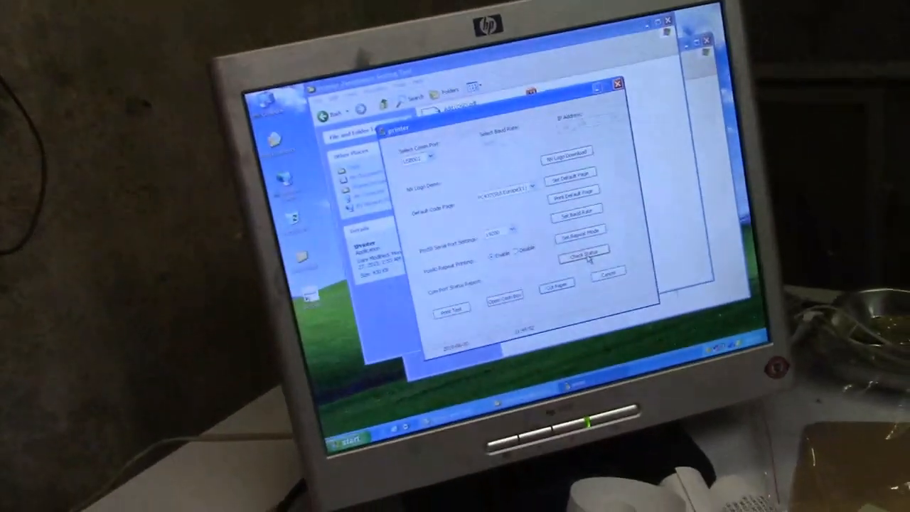
# - Run Check Printer Status on a chosen port and dismiss the resulting warning
pyautogui.click(582, 253)
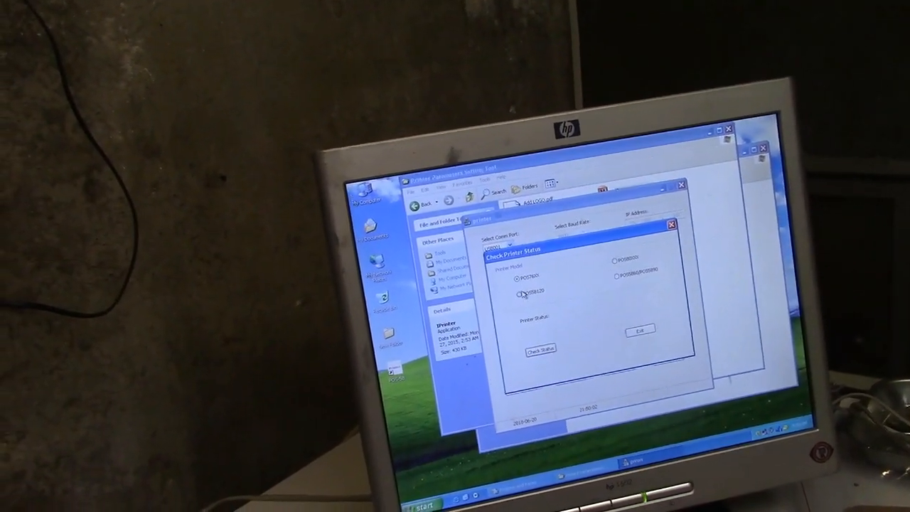
pyautogui.click(611, 276)
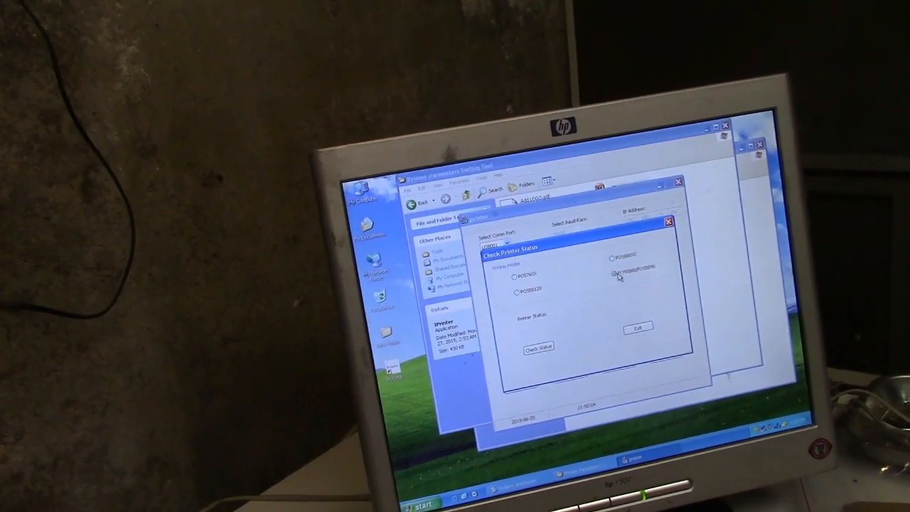
pyautogui.click(538, 343)
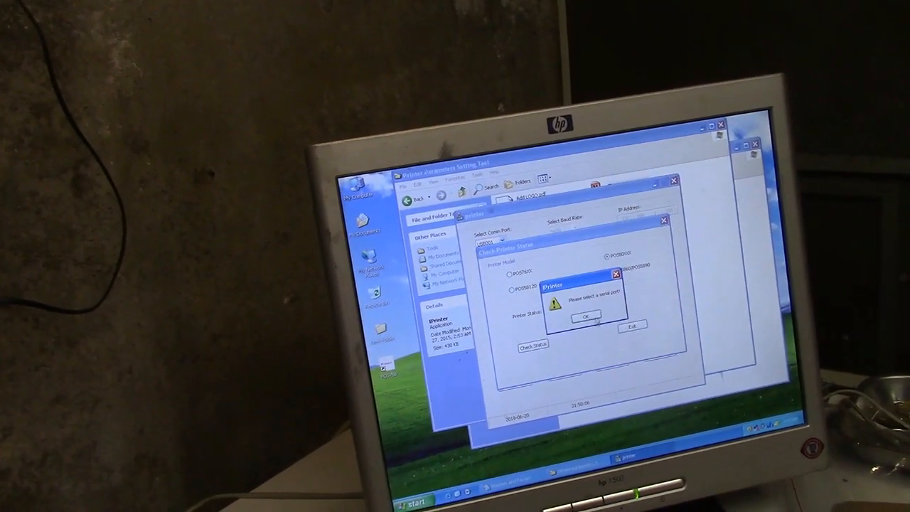
pyautogui.click(585, 316)
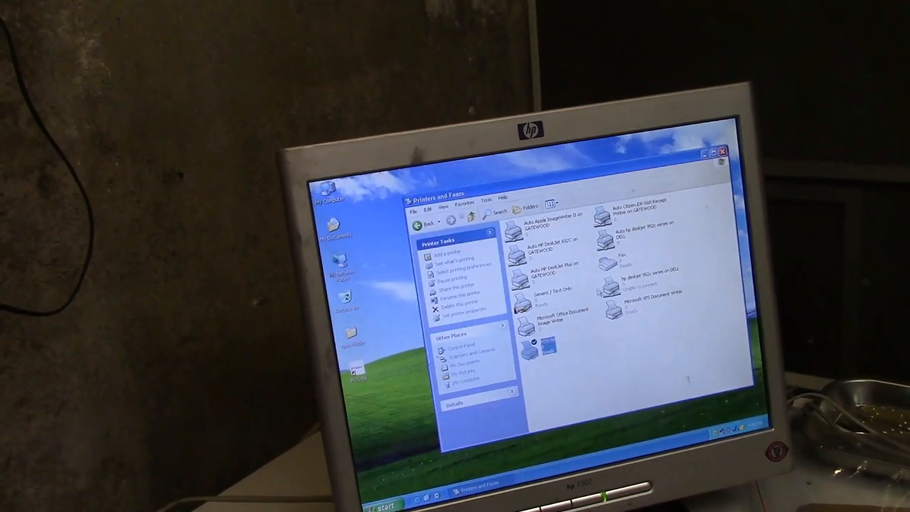
# - Review the POS 58 printer's Properties in Printers and Faxes and close the dialog
pyautogui.rightClick(544, 349)
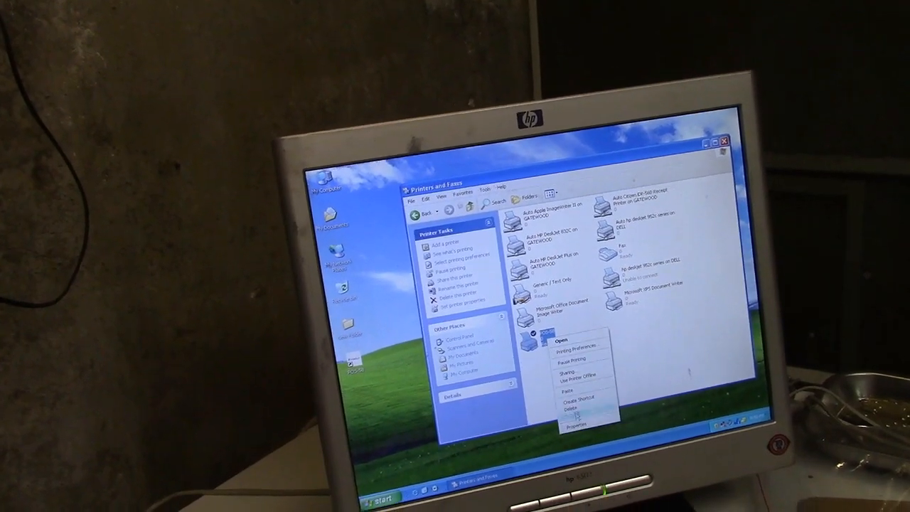
pyautogui.click(576, 425)
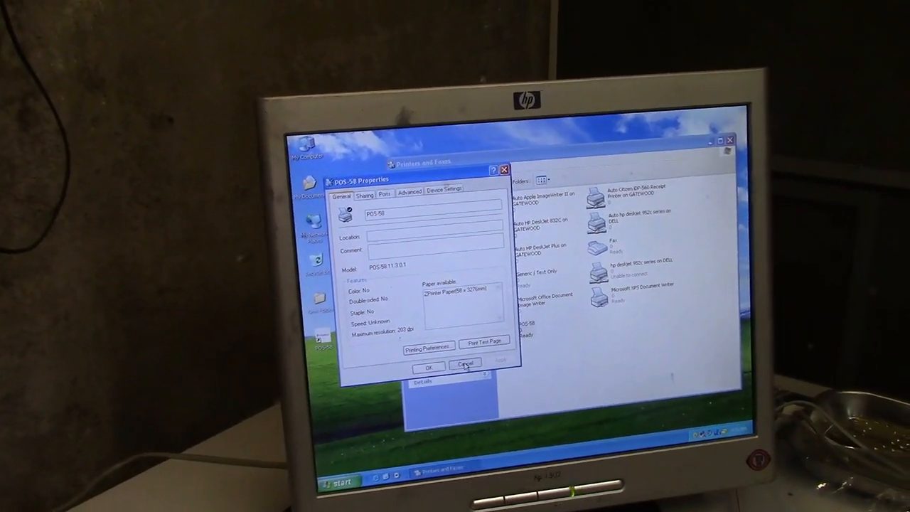
pyautogui.click(465, 367)
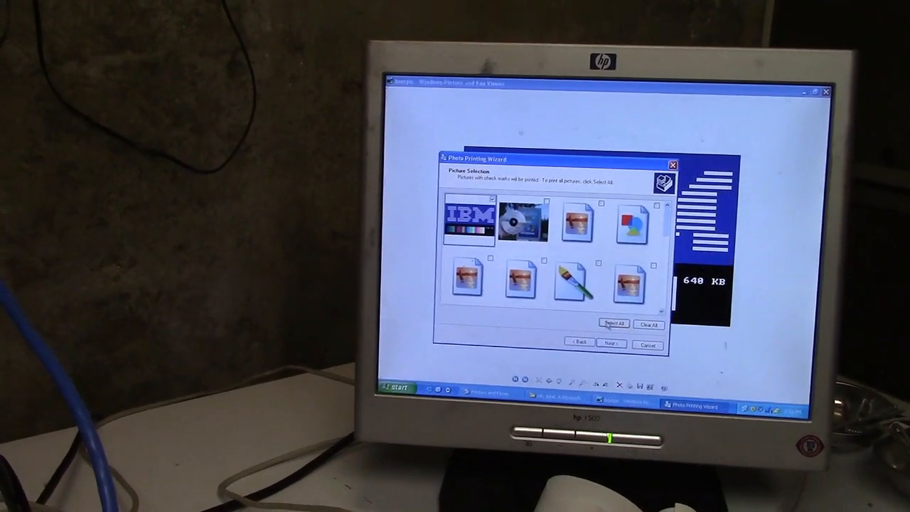
# - Advance the Photo Printing Wizard to Printing Preferences and show the POS-58 Paper/Quality settings
pyautogui.click(611, 343)
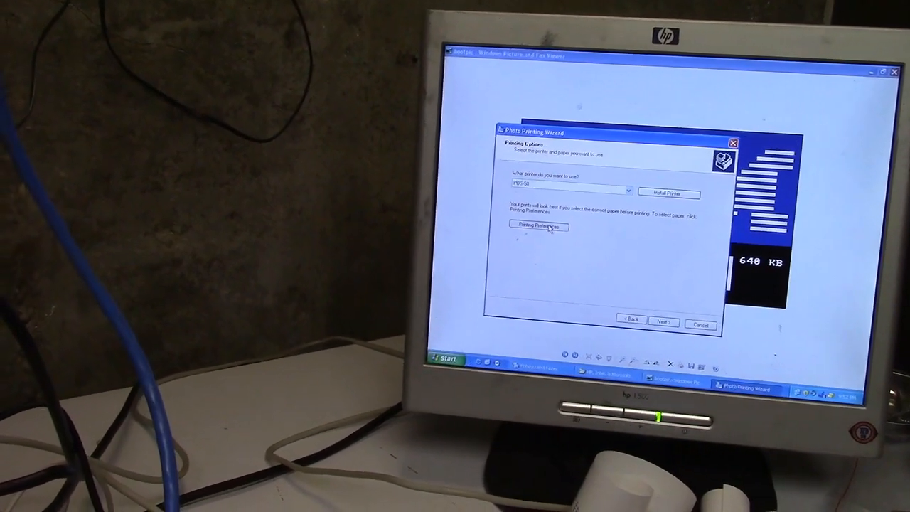
pyautogui.click(538, 226)
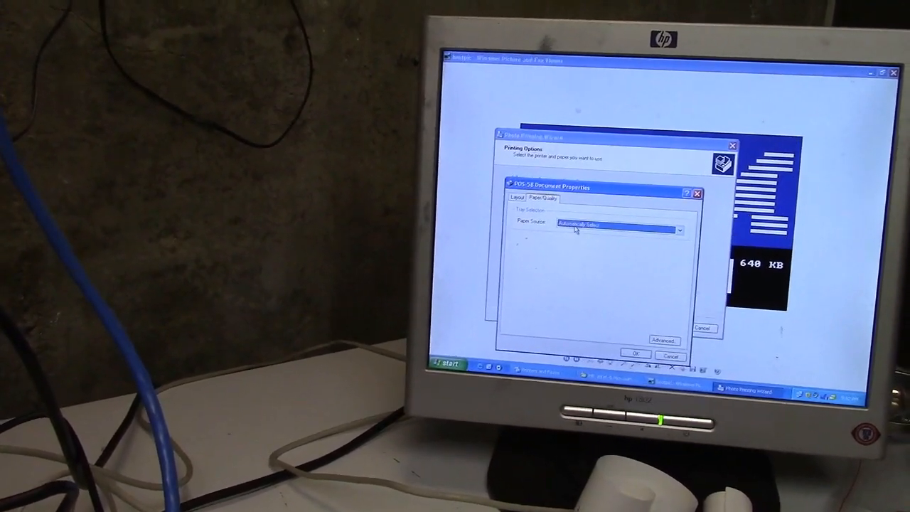
pyautogui.click(680, 230)
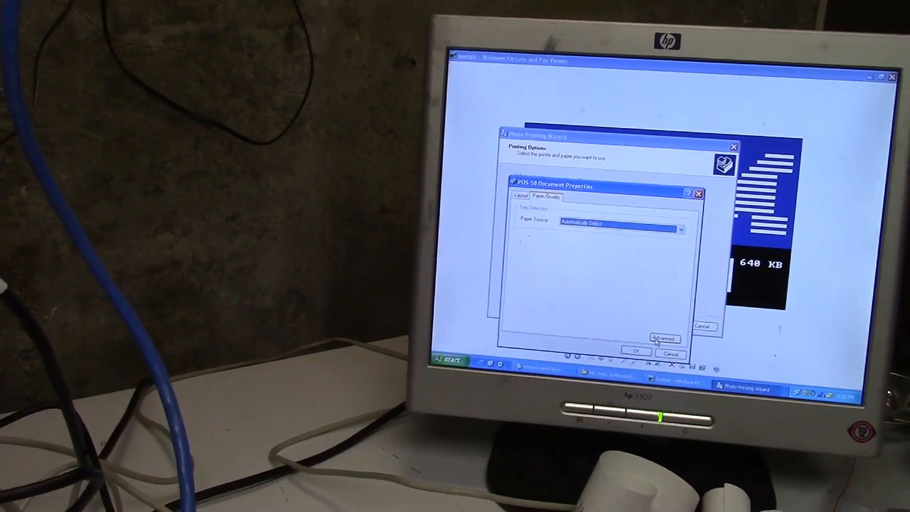
pyautogui.click(663, 338)
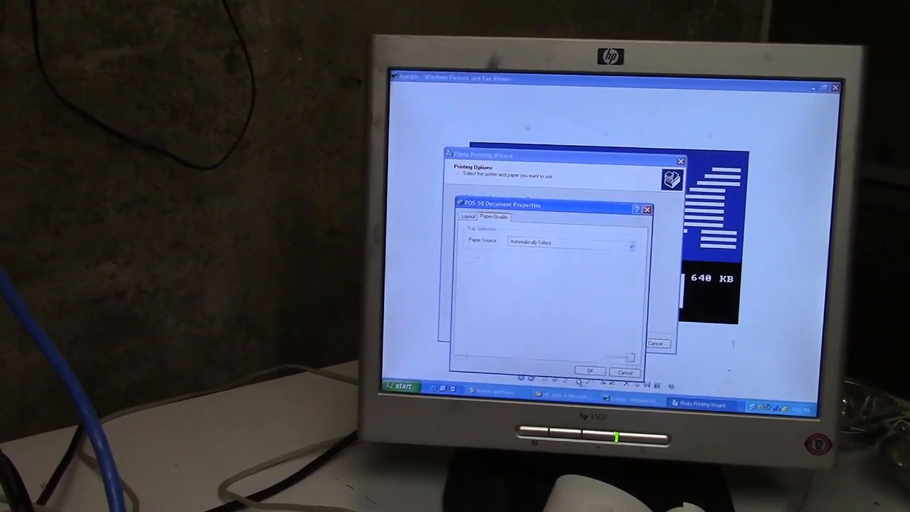
# - Accept the POS-58 printing preferences and choose the Full Page Prints layout
pyautogui.click(589, 370)
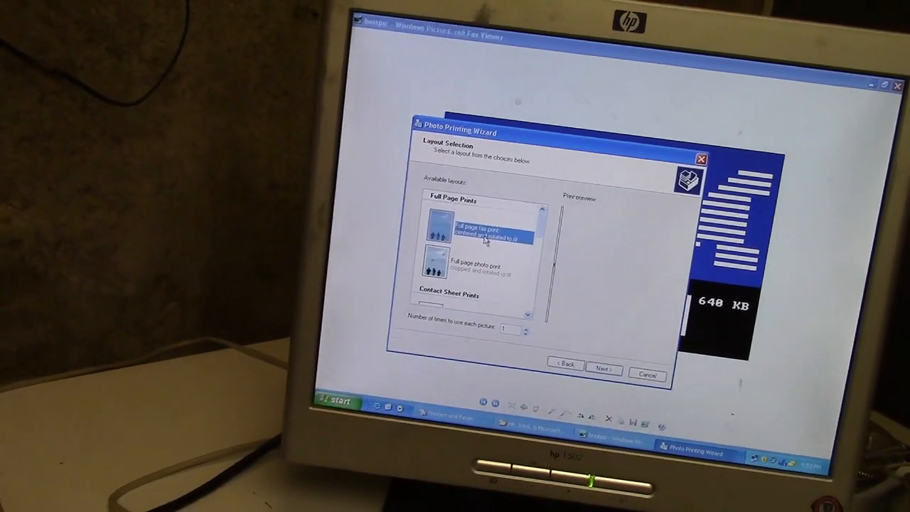
pyautogui.click(472, 259)
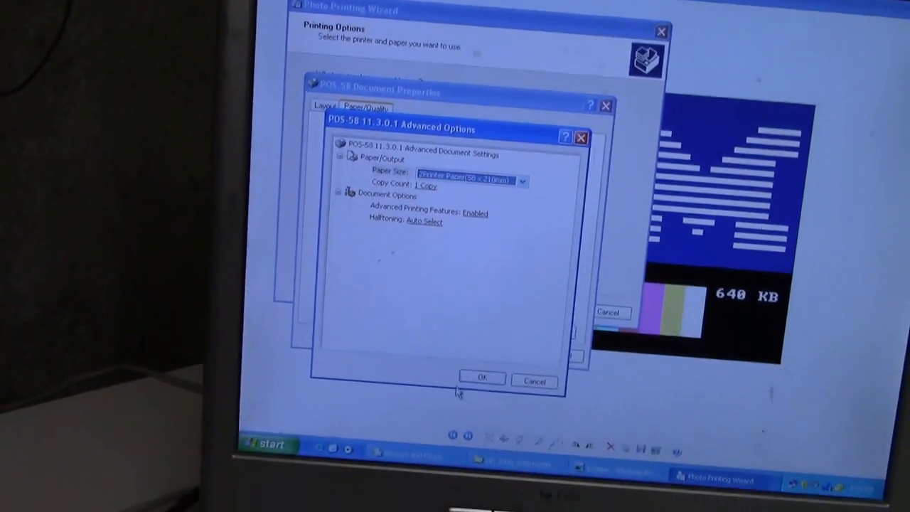
# - Confirm the 58 x 210 mm paper size, keep the document properties and continue the wizard
pyautogui.click(483, 378)
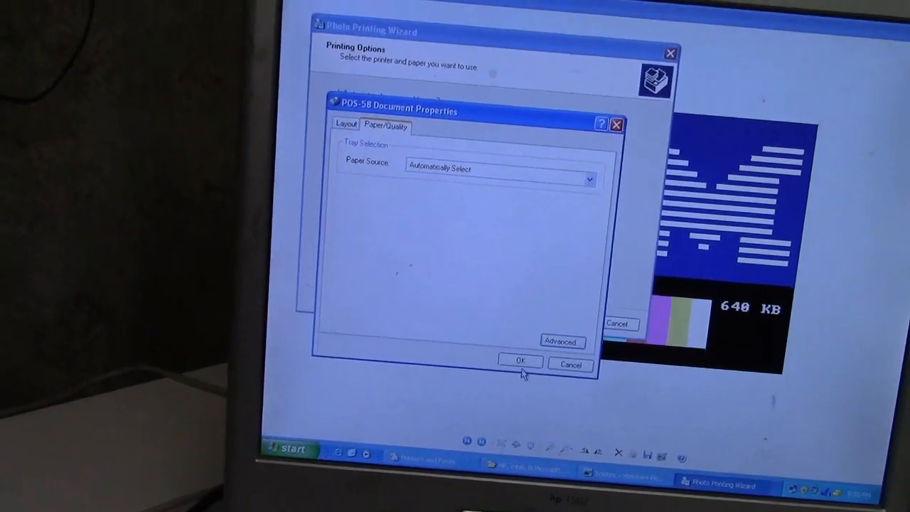
pyautogui.click(521, 363)
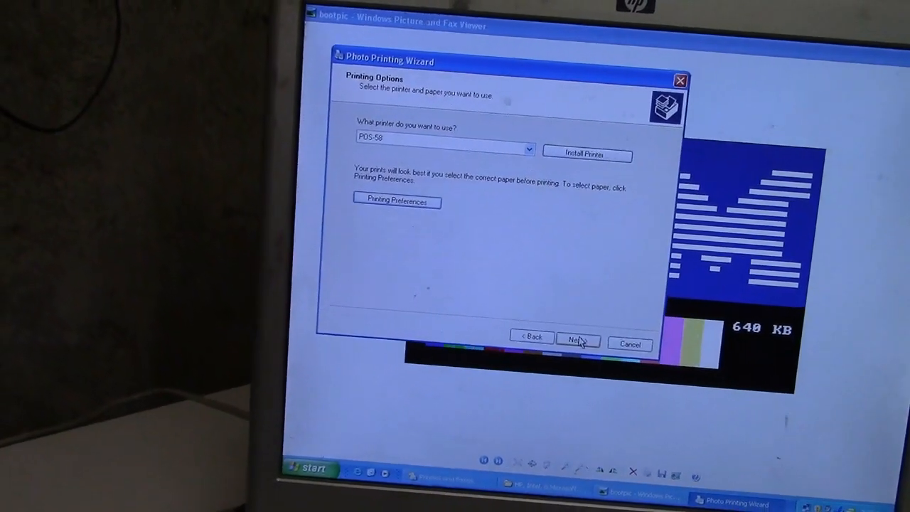
pyautogui.click(579, 336)
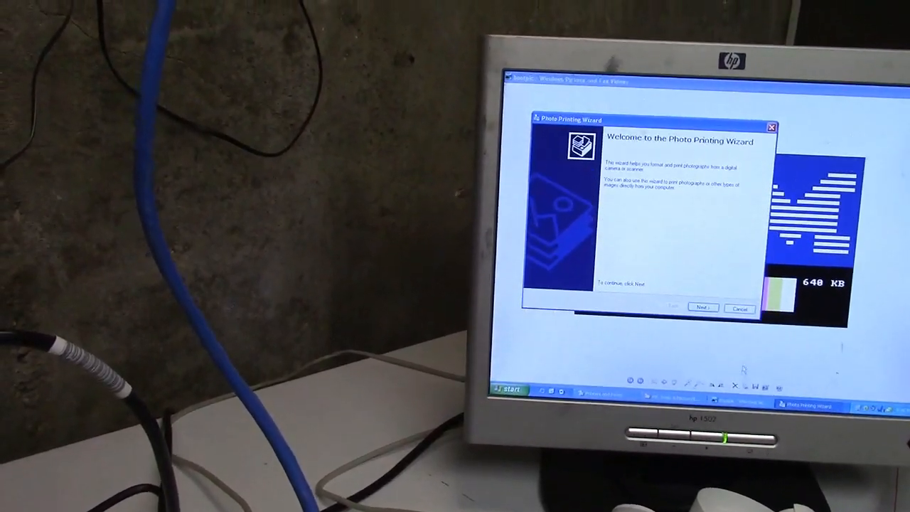
# - Proceed with the IBM logo, verify the 58 x 210 mm paper size in Advanced preferences and accept both dialogs
pyautogui.click(703, 307)
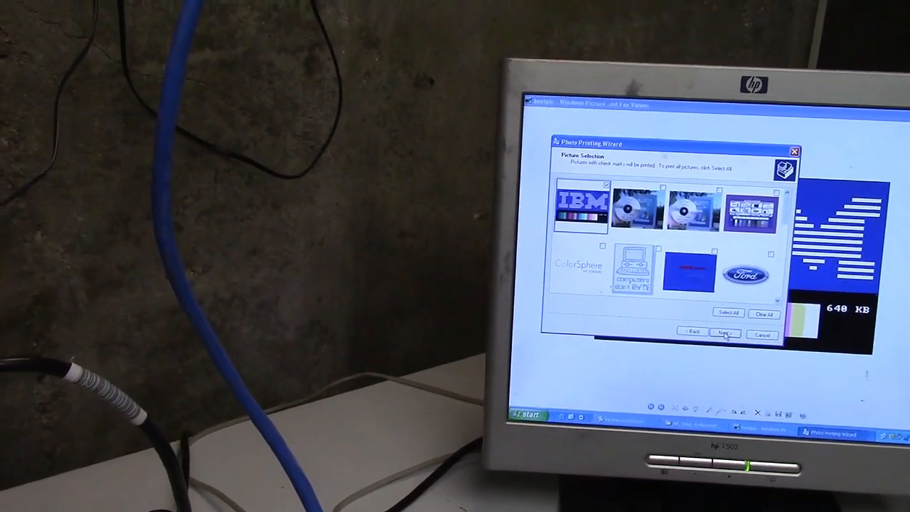
pyautogui.click(724, 333)
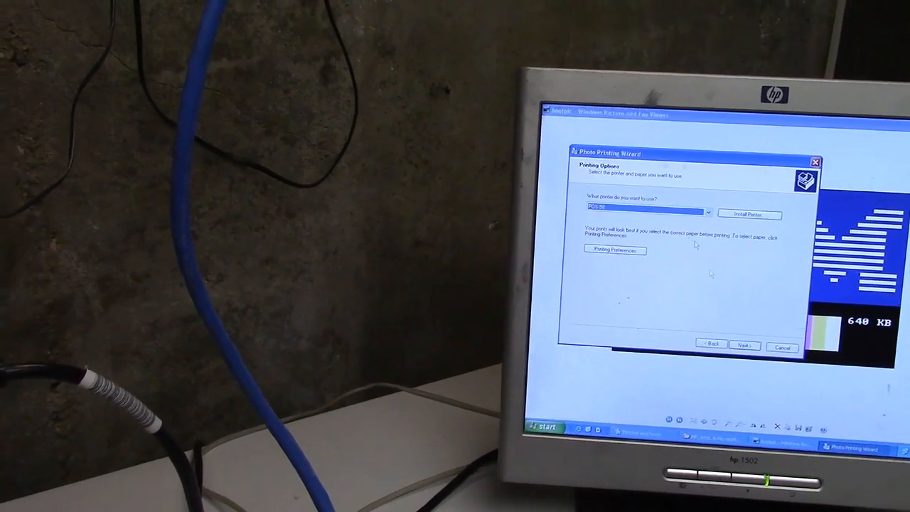
pyautogui.click(615, 251)
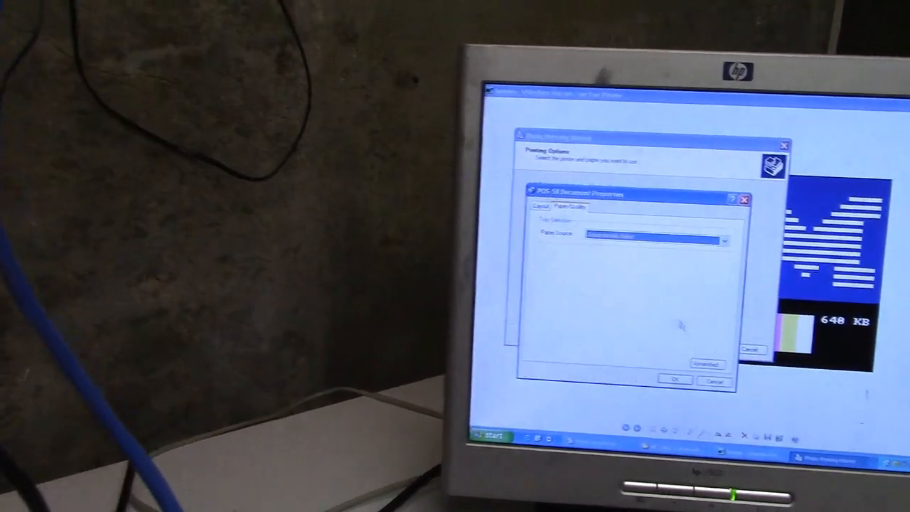
pyautogui.click(704, 364)
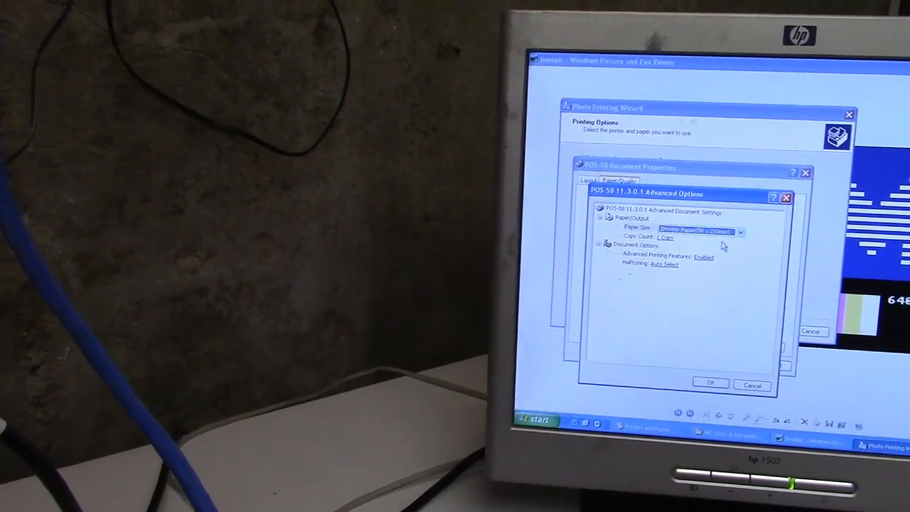
pyautogui.click(710, 383)
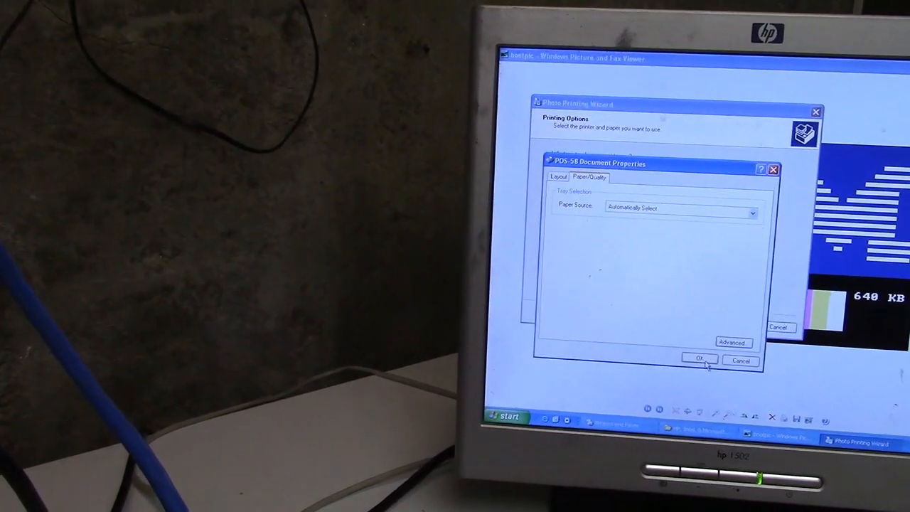
pyautogui.click(700, 359)
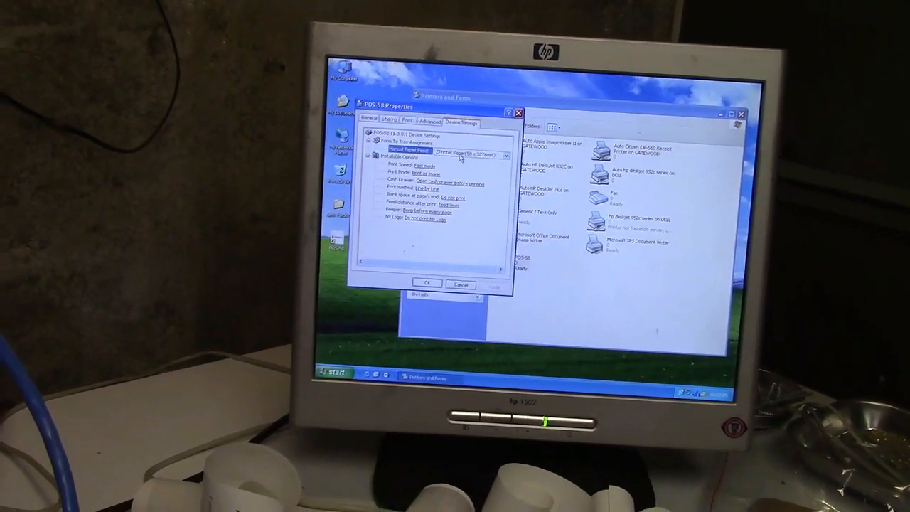
# - Choose a paper size from the POS-58 Device Settings dropdown
pyautogui.click(507, 154)
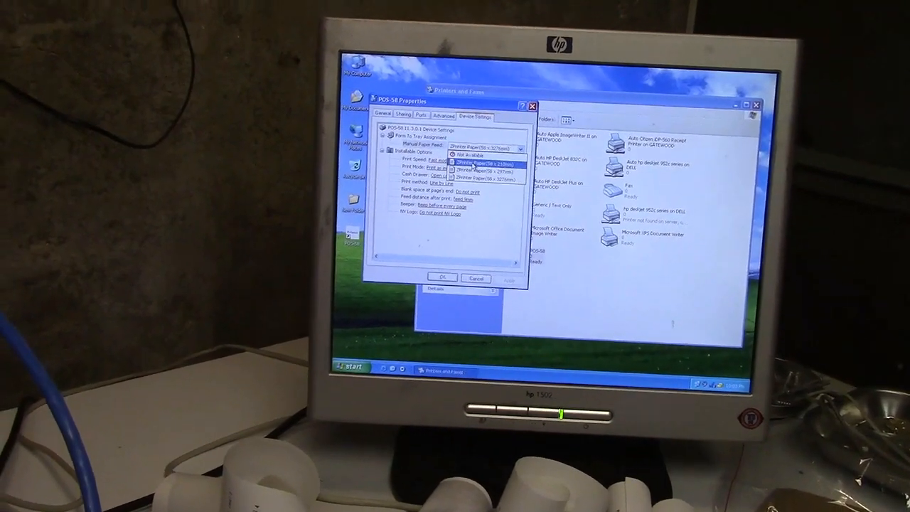
pyautogui.click(482, 164)
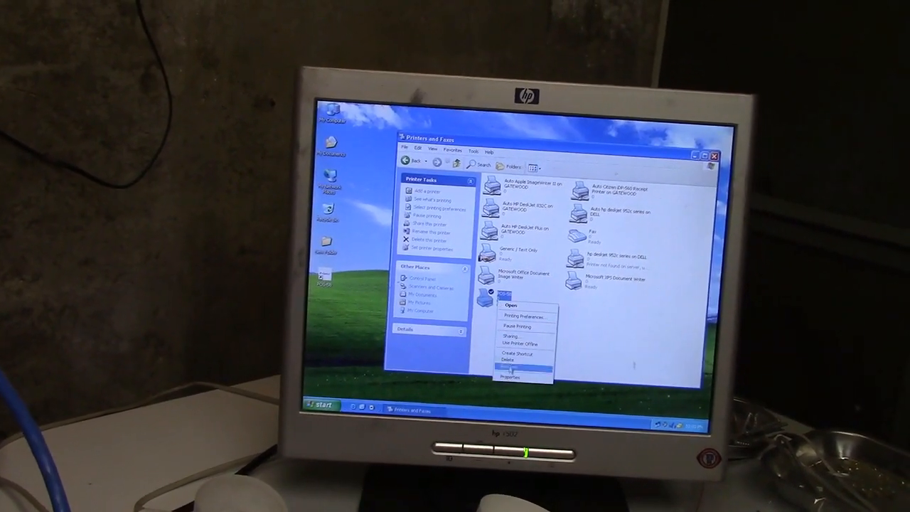
# - Print a test page from the POS-58 properties, then select the Generic / Text Only printer
pyautogui.click(512, 377)
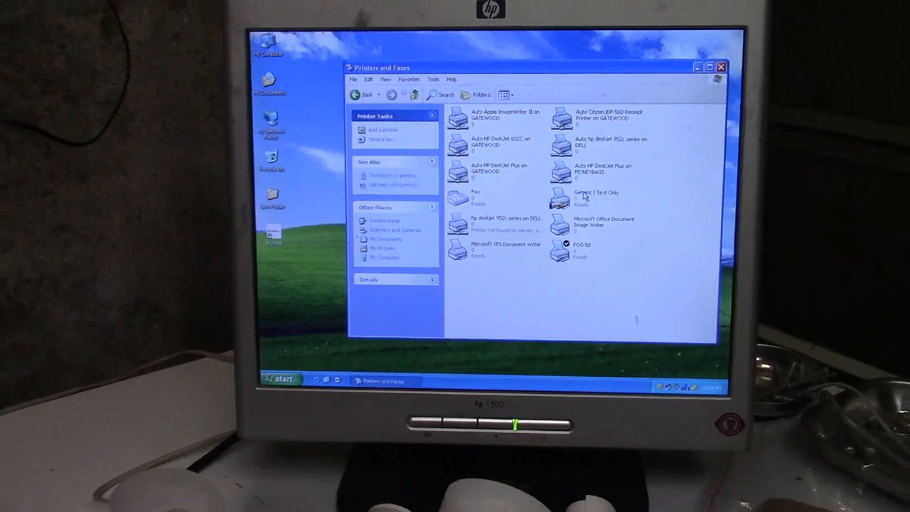
pyautogui.click(597, 199)
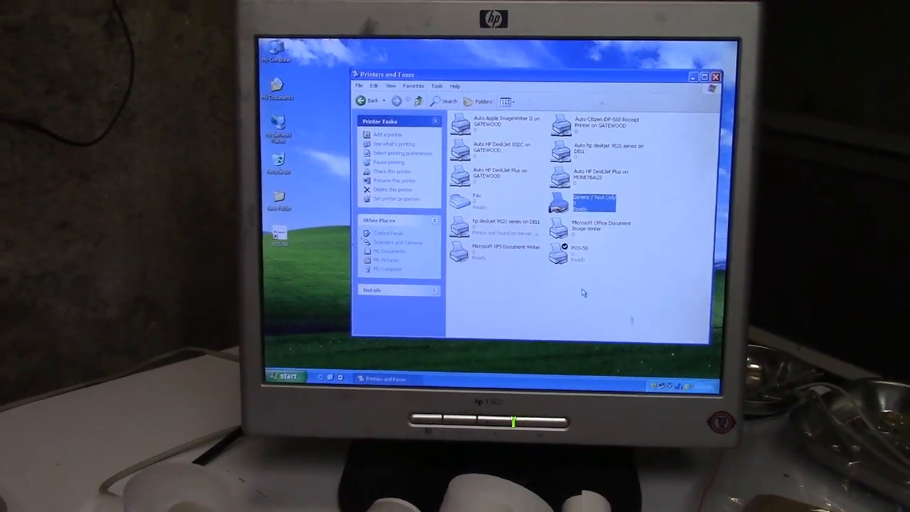